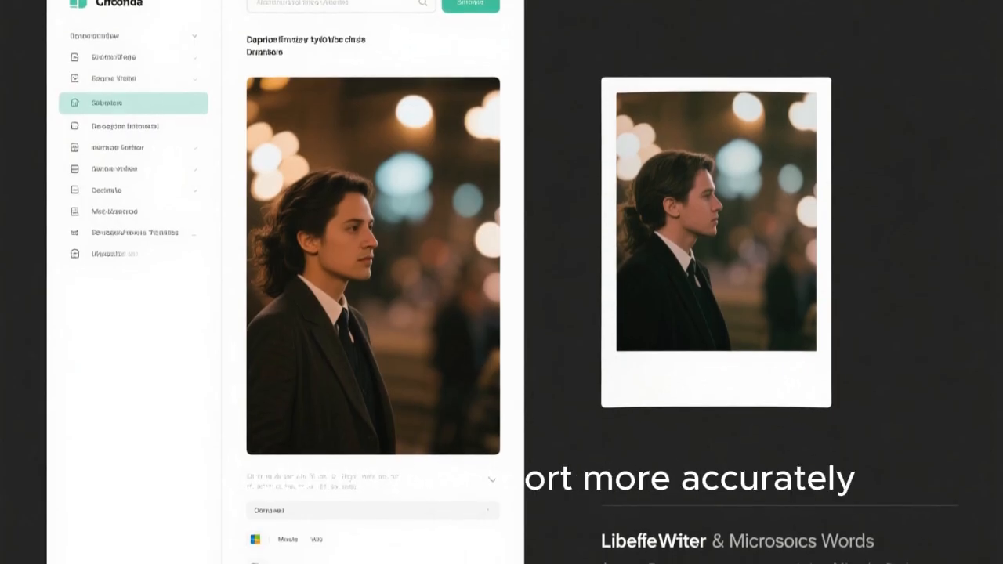
{"action": "scroll", "scroll_direction": "up", "scroll_amount": 3}
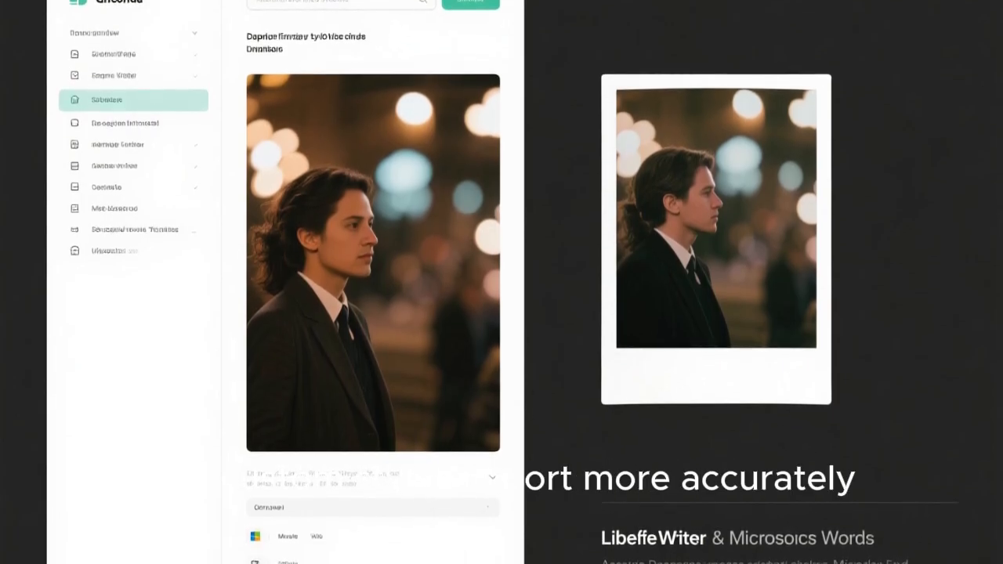